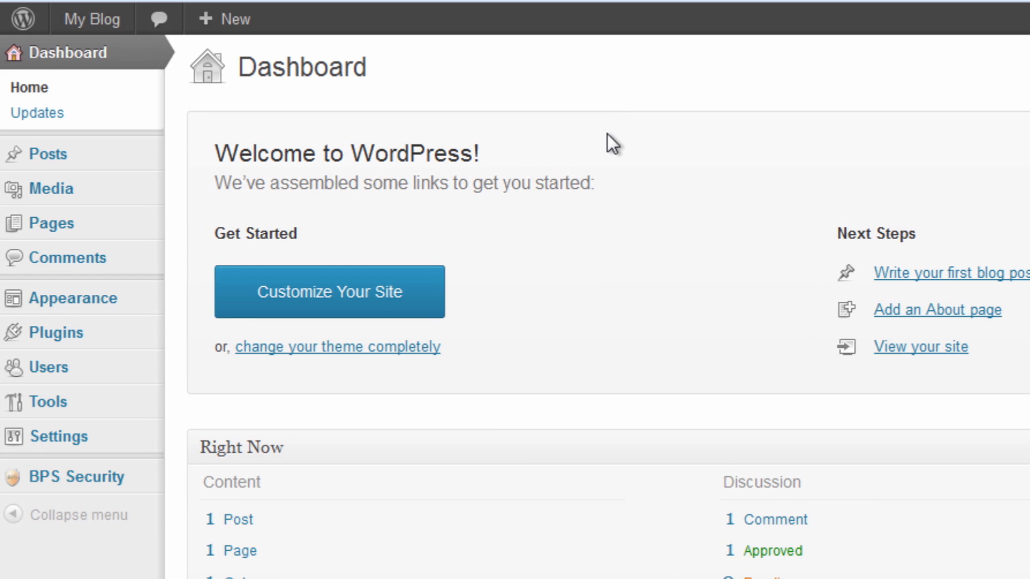
pyautogui.moveTo(245, 296)
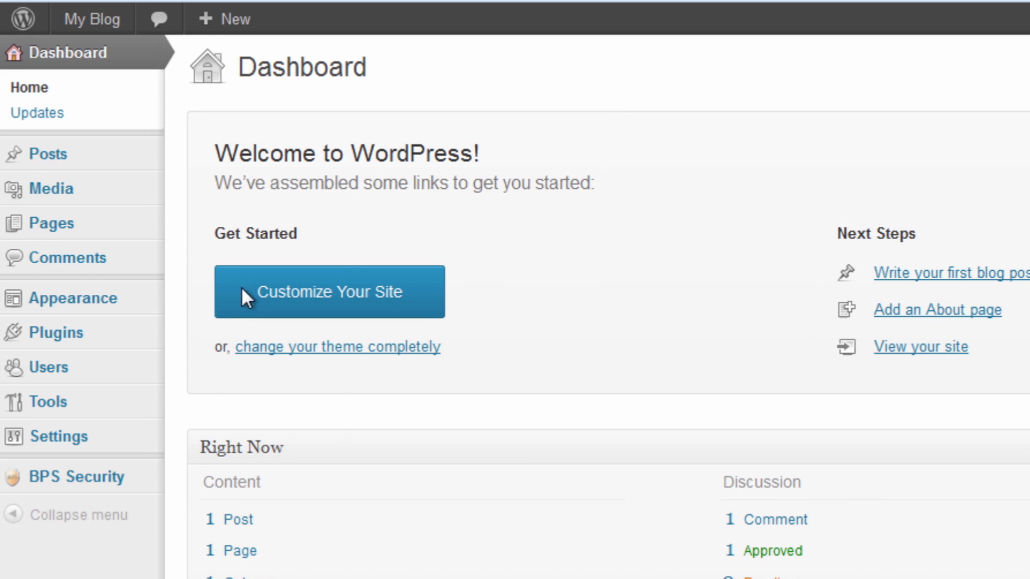
pyautogui.moveTo(54, 333)
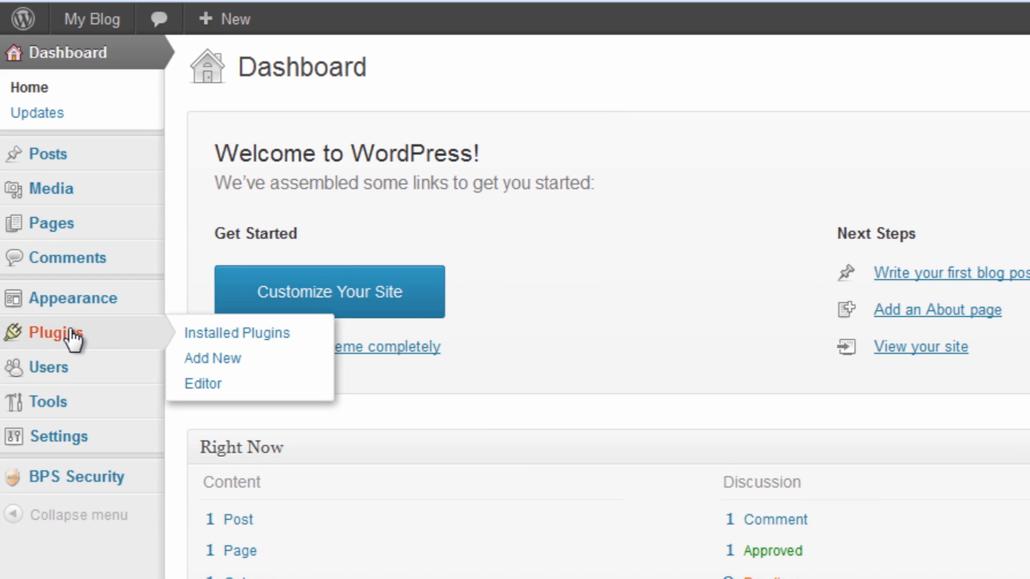
# Step: Show the installed plugins list (Akismet, BulletProof Security, Hello Dolly)
pyautogui.click(237, 334)
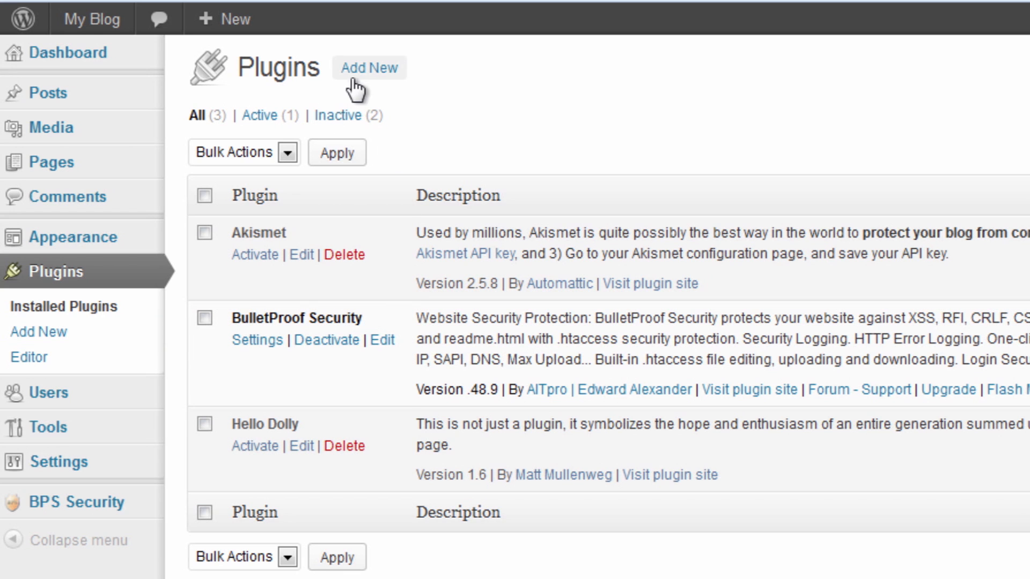
# Step: Search the plugin directory for 'sucuri' and install Sucuri Security – SiteCheck Malware Scanner
pyautogui.click(369, 68)
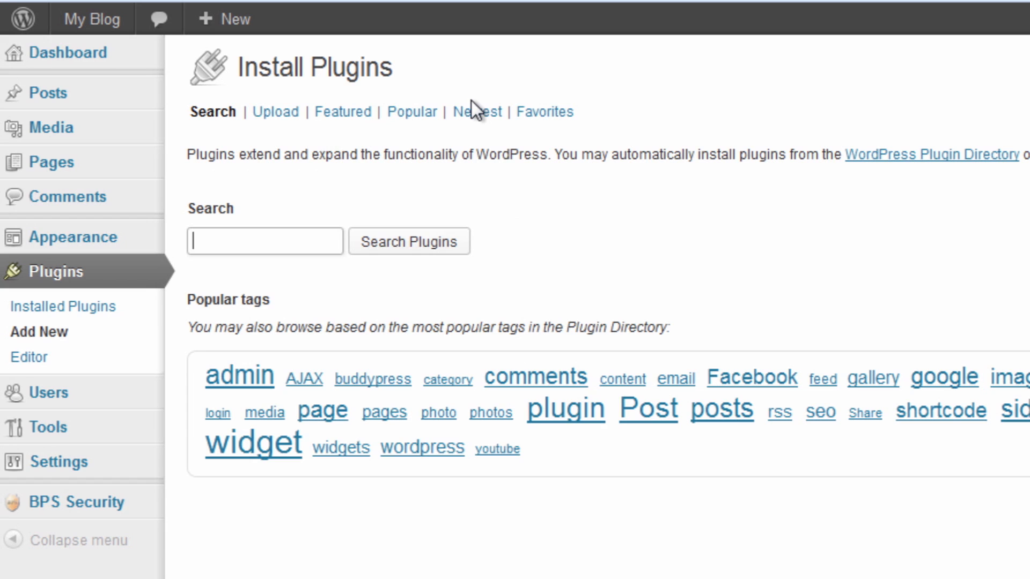
pyautogui.write('sucuri')
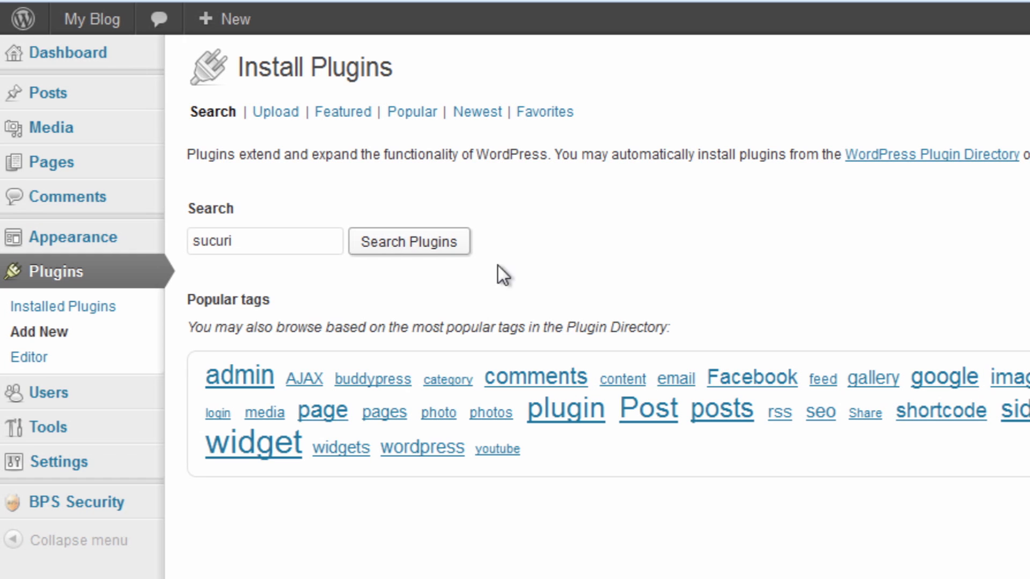
pyautogui.click(408, 241)
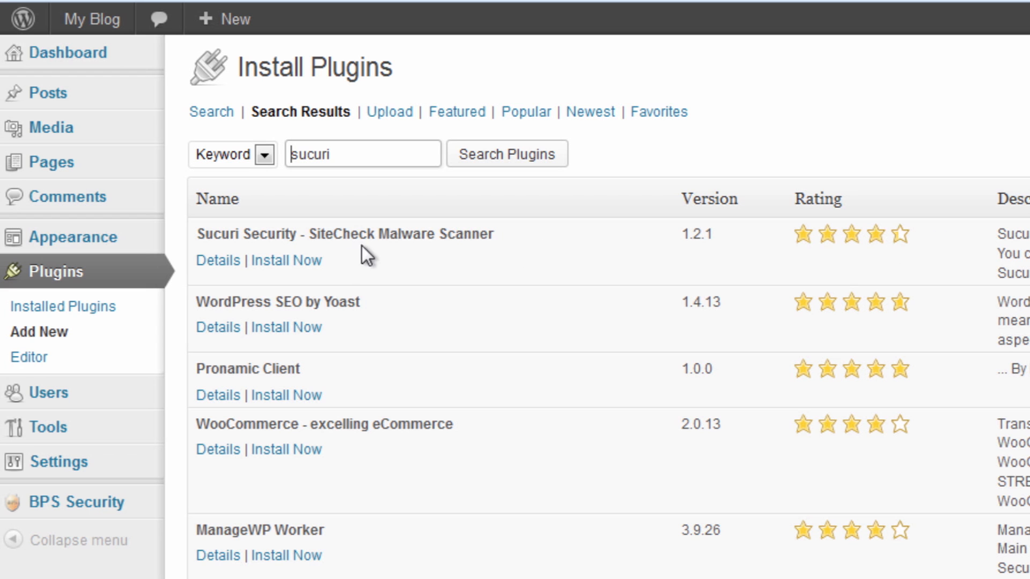
pyautogui.click(286, 260)
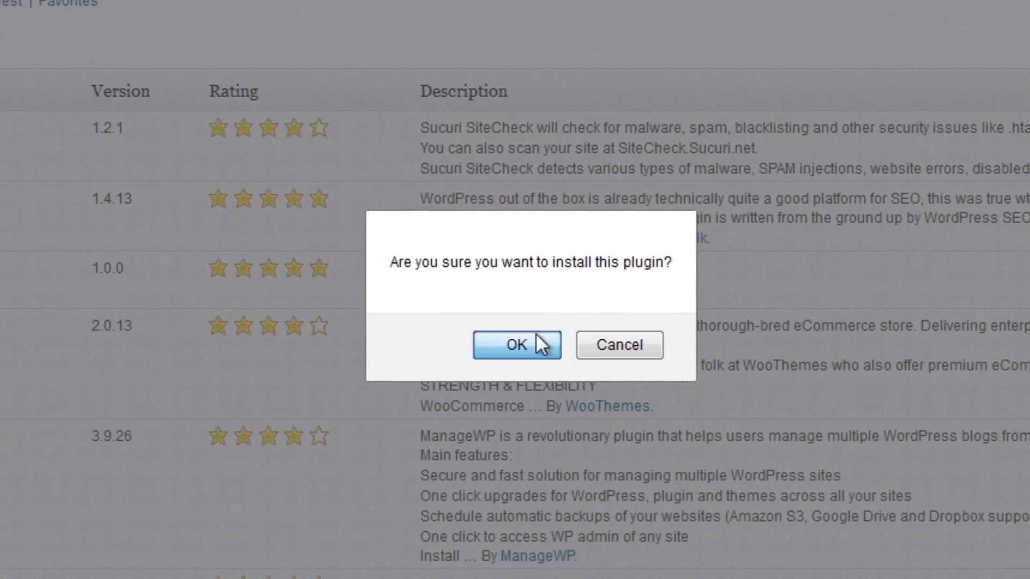
# Step: Confirm the Sucuri Security installation and activate the plugin
pyautogui.click(516, 345)
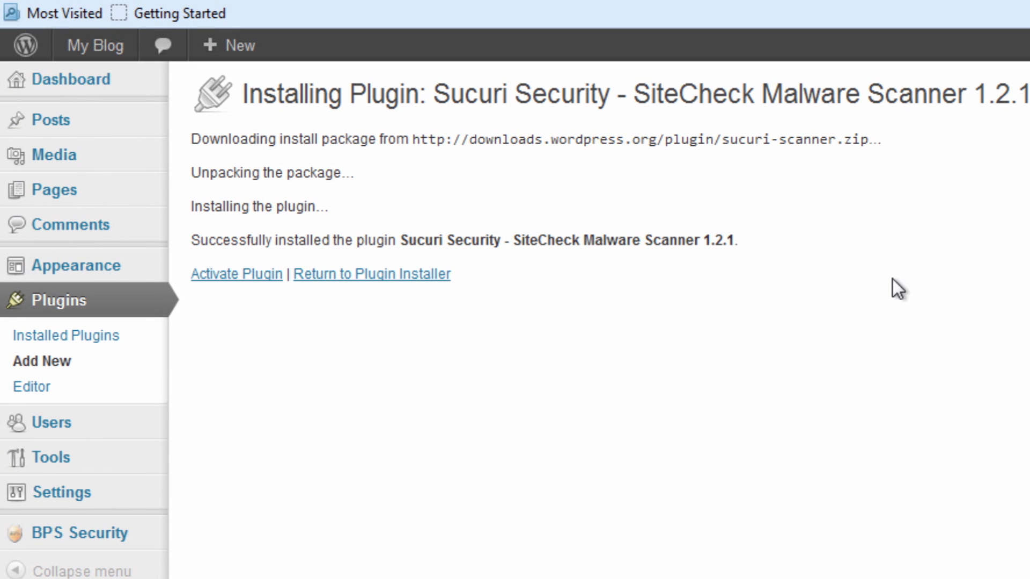
pyautogui.click(236, 274)
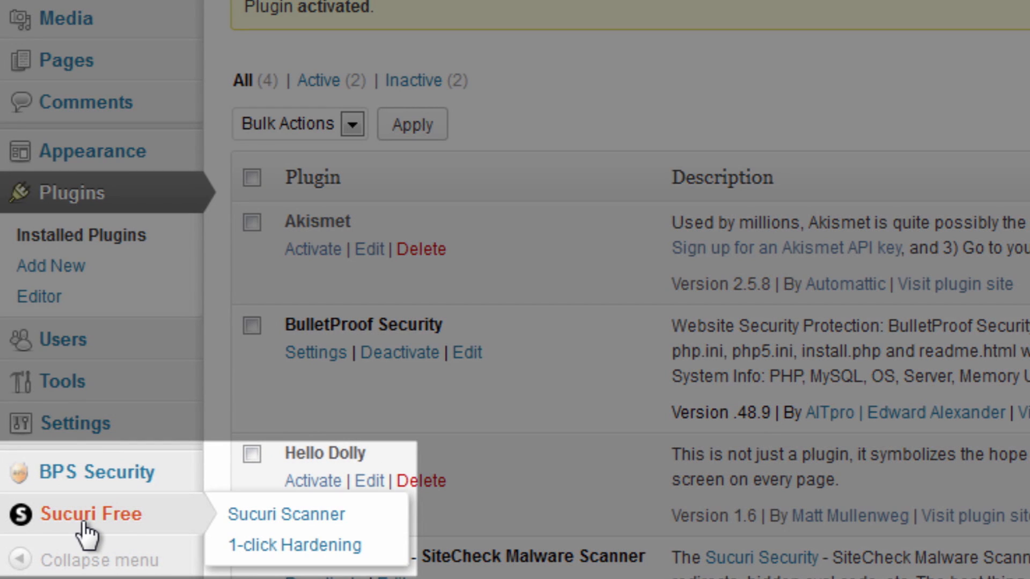
# Step: Run 'Scan this site now!' from the Sucuri Scanner page and view the clean report
pyautogui.click(286, 514)
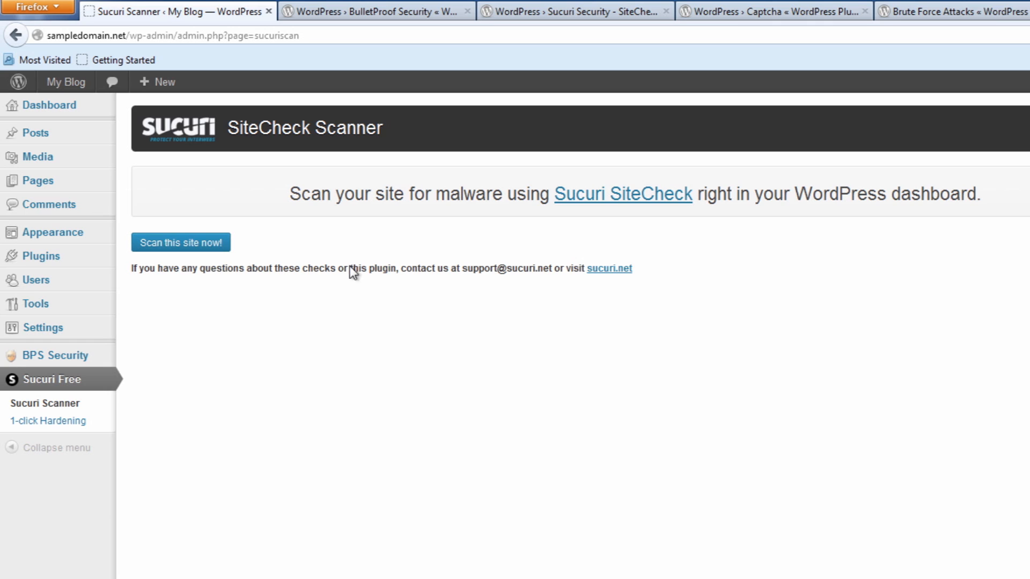
pyautogui.moveTo(353, 191)
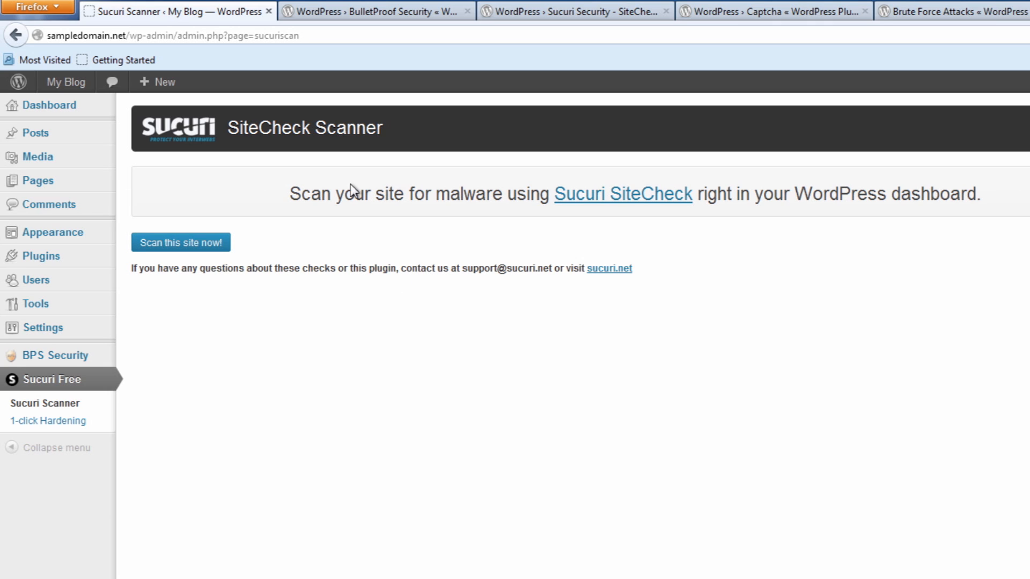
pyautogui.moveTo(291, 194); pyautogui.dragTo(978, 195)
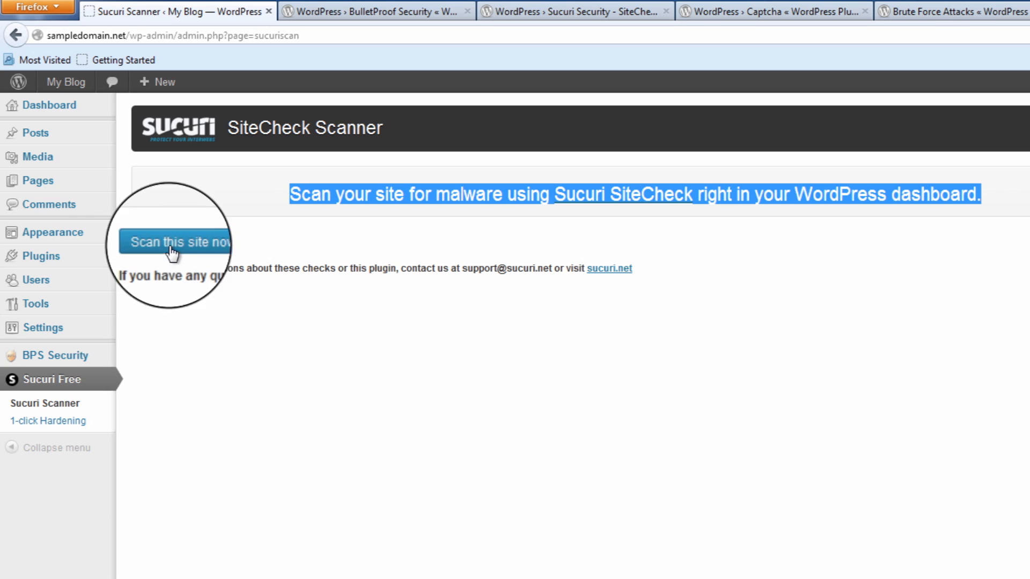
pyautogui.click(181, 241)
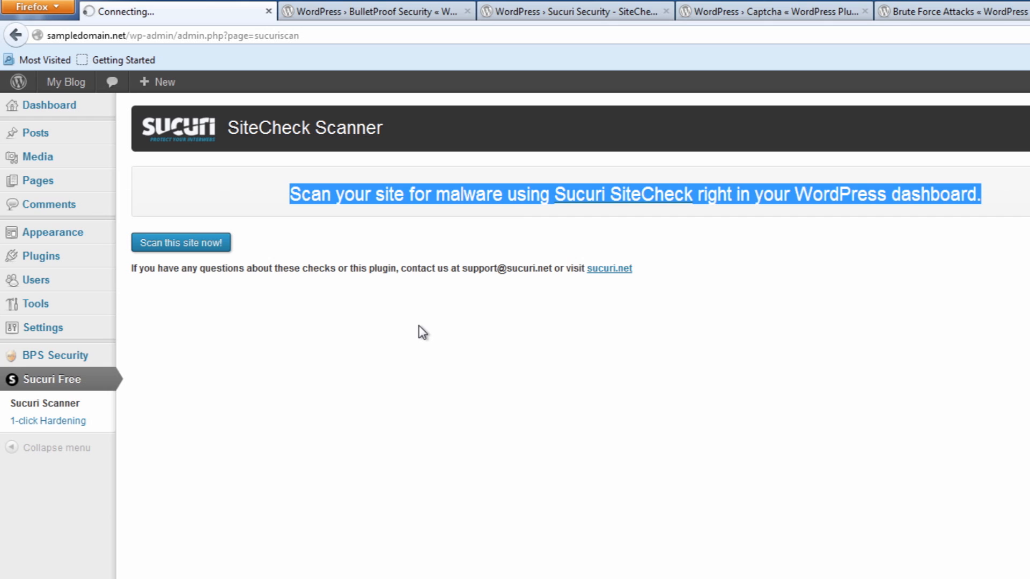
pyautogui.click(180, 242)
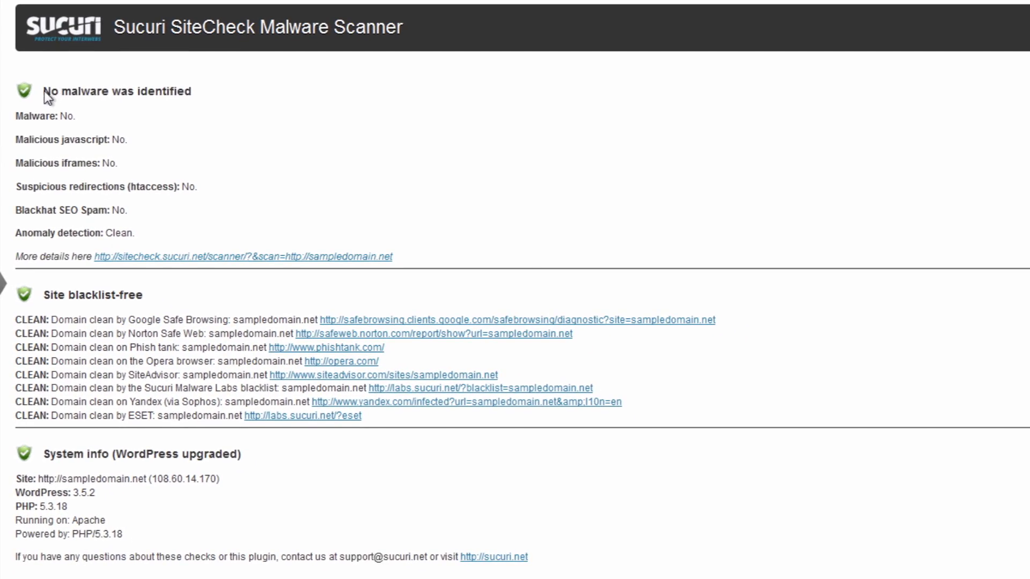
pyautogui.doubleClick(89, 294)
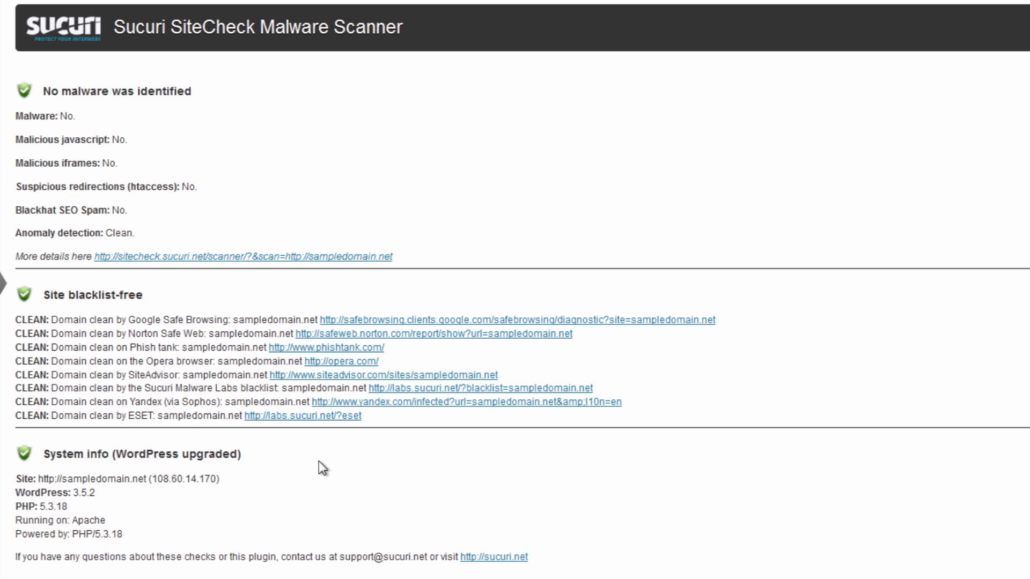
pyautogui.moveTo(58, 90); pyautogui.dragTo(129, 210)
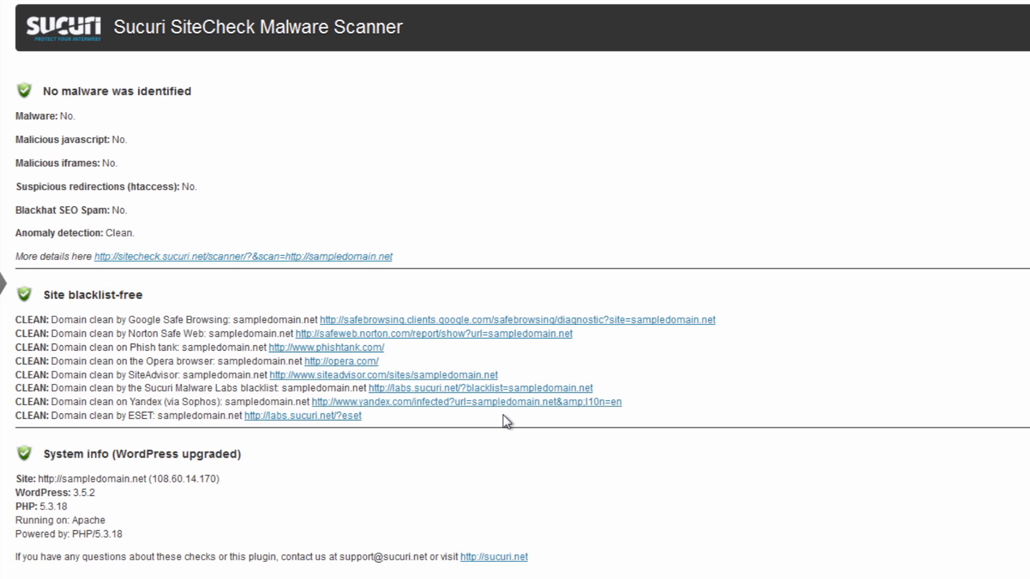
pyautogui.moveTo(81, 480)
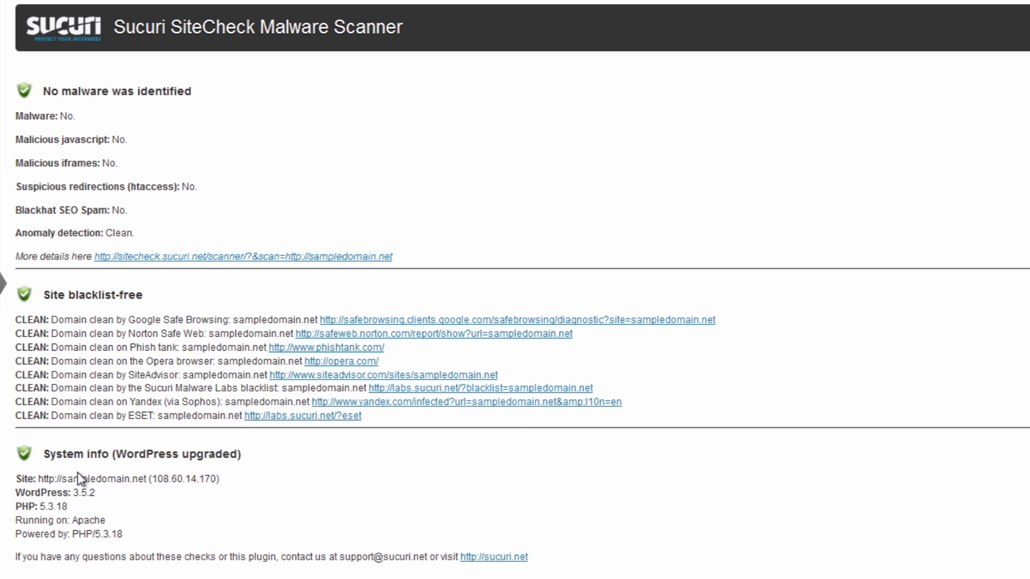
pyautogui.moveTo(581, 565)
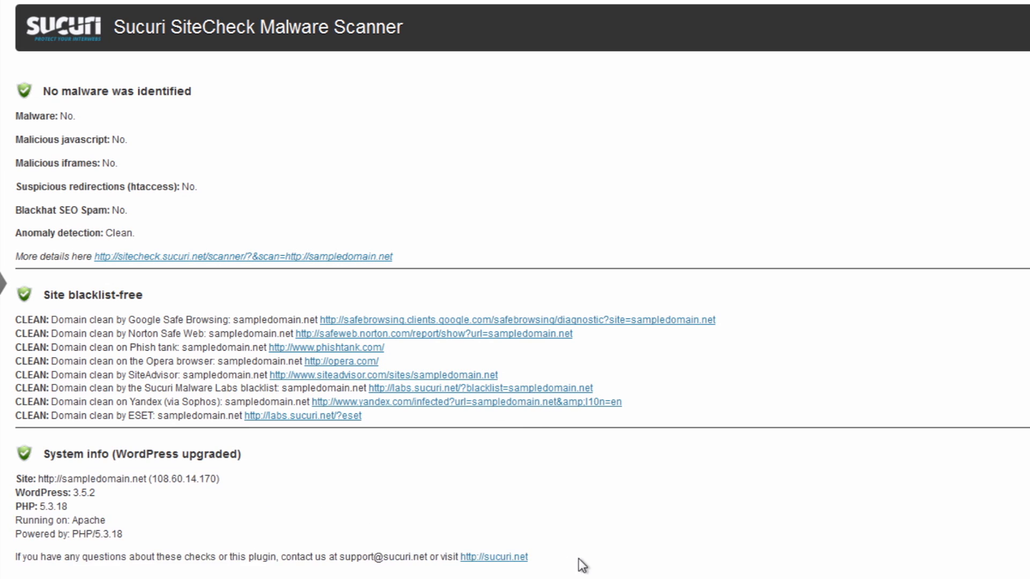
pyautogui.moveTo(289, 486)
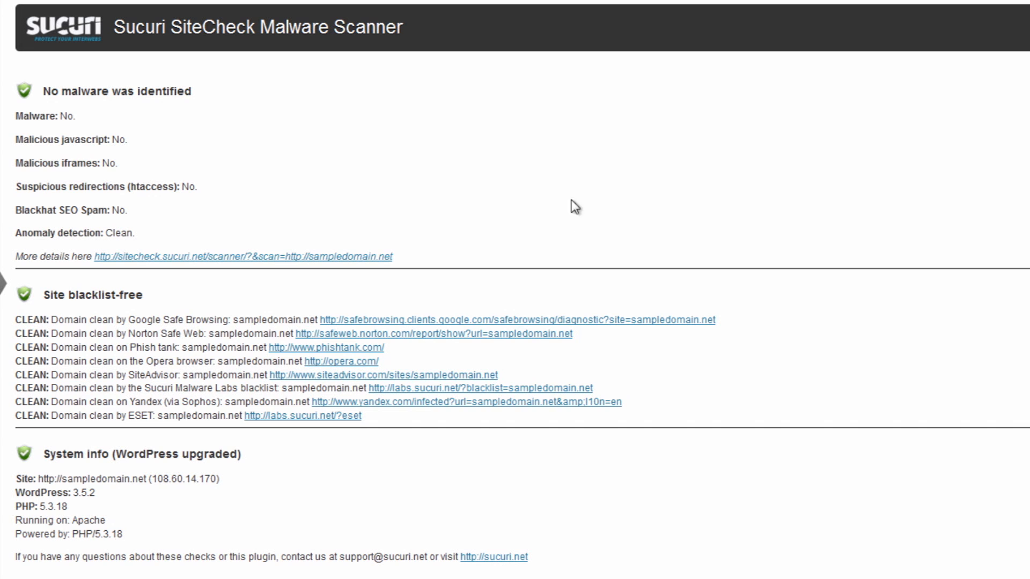
pyautogui.moveTo(402, 362)
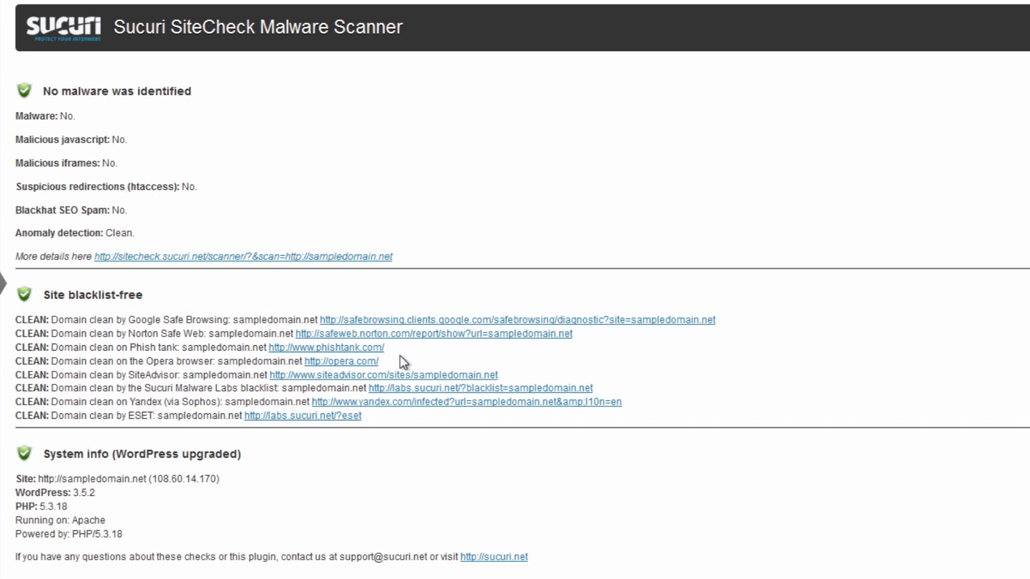